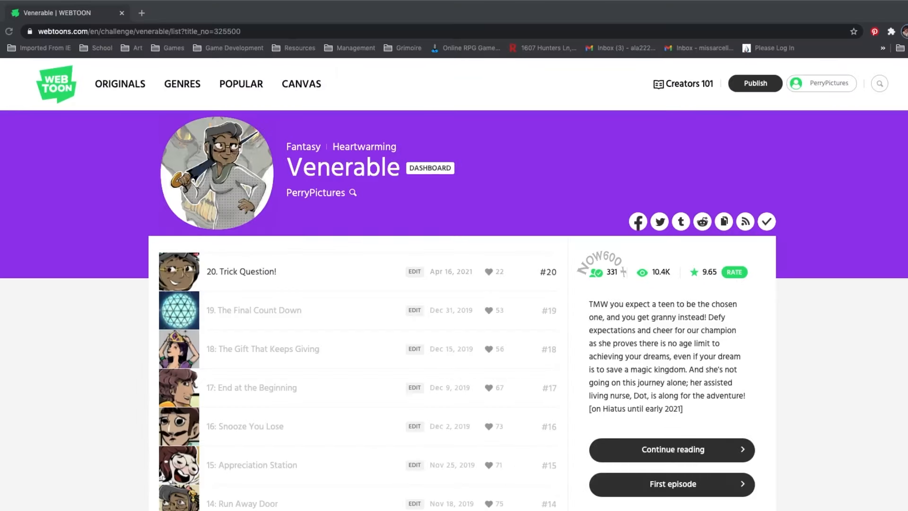
Step: Open Venerable episode 17 'End at the Beginning' and scroll through its opening panels
click(251, 387)
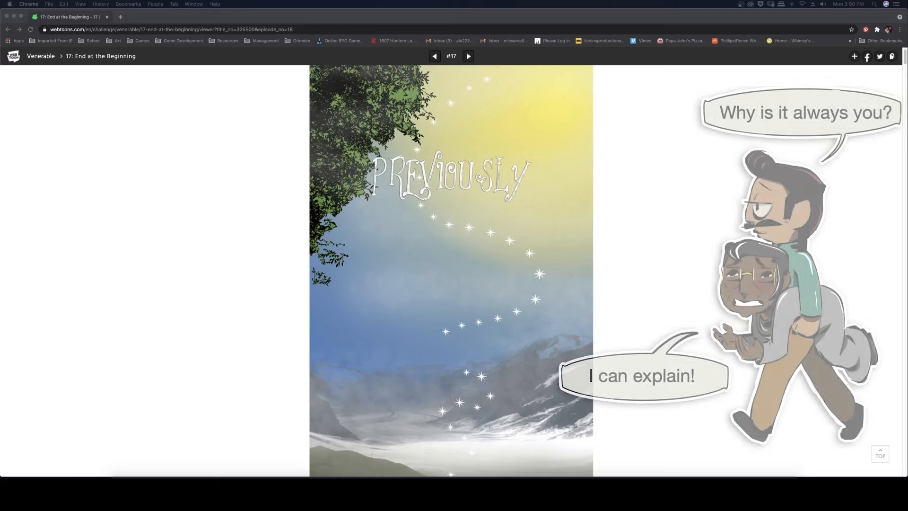
scroll(down, 3)
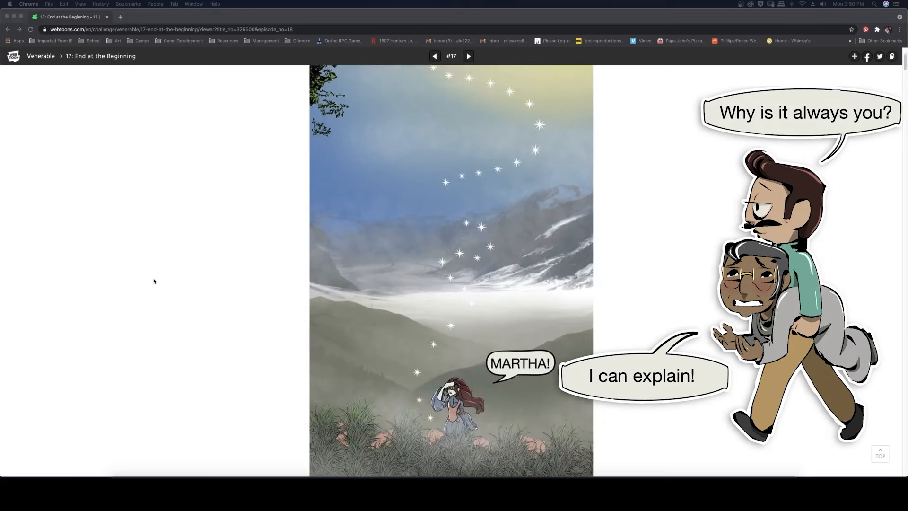
scroll(down, 3)
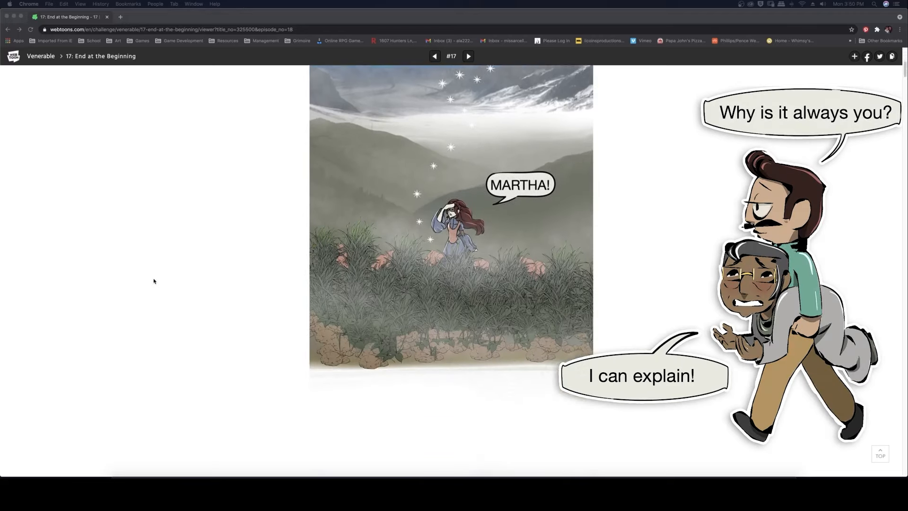
scroll(down, 3)
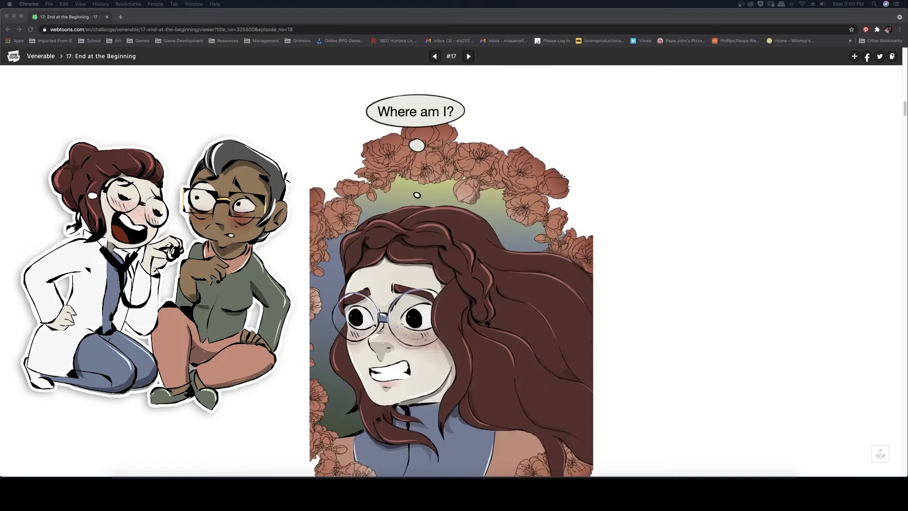
scroll(down, 3)
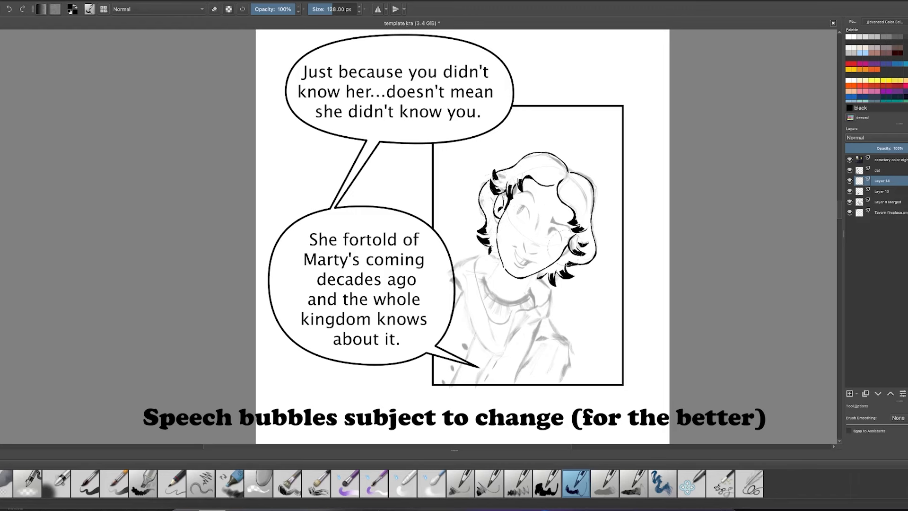
scroll(down, 3)
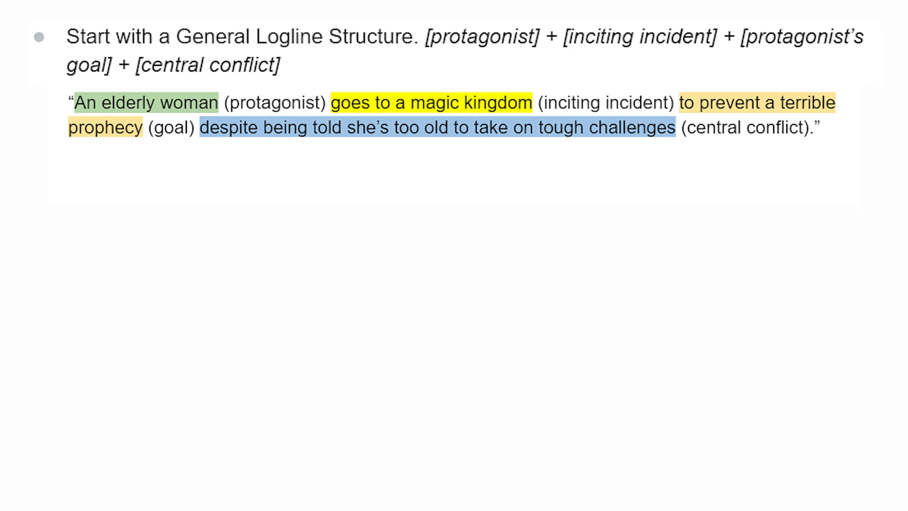
Step: Type the bullet 'Write Multiple Options with Different Phrasing.' below the logline example
text(Write Multiple Options with Different Phrasing.)
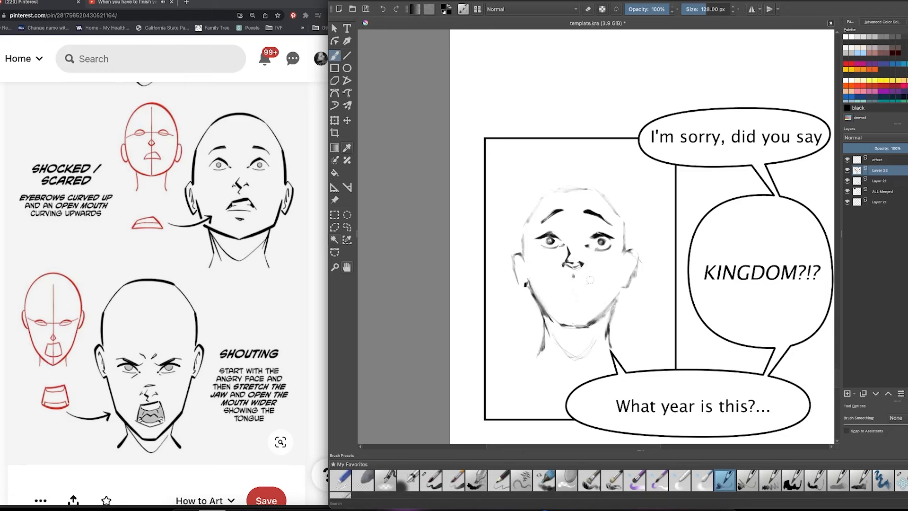
Step: Ink the startled girl's round glasses over the sketch layer
click(348, 121)
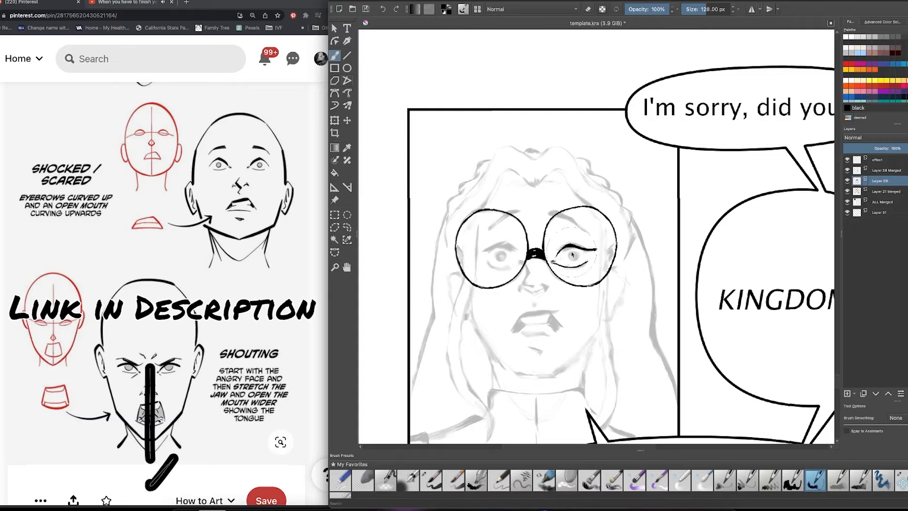
click(346, 226)
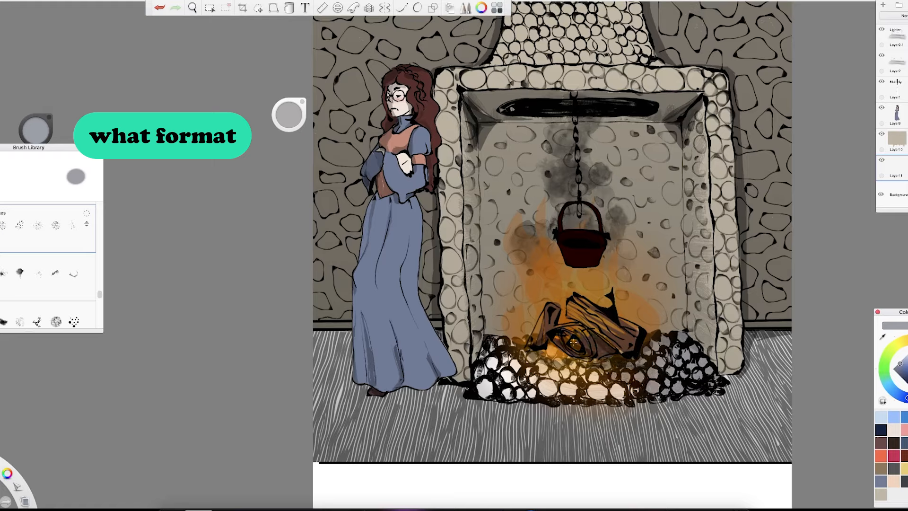
Step: Colour the mug-offering young man's panel and add his speech bubble
click(288, 8)
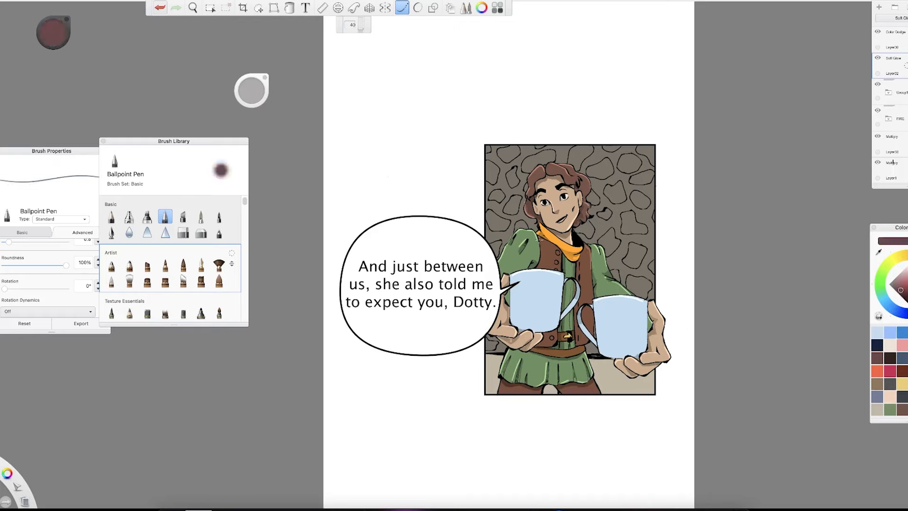
Step: Switch to the browser showing Venerable episode #30 on WEBTOON
click(210, 7)
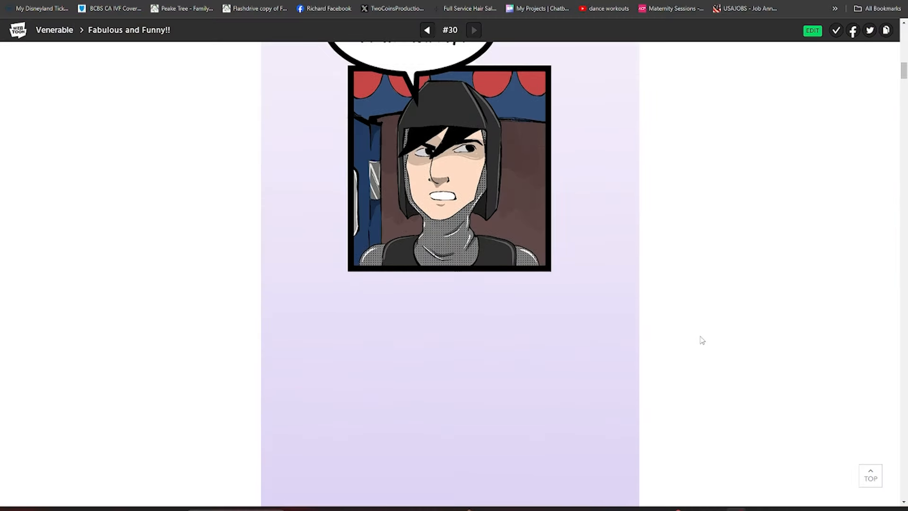
scroll(down, 3)
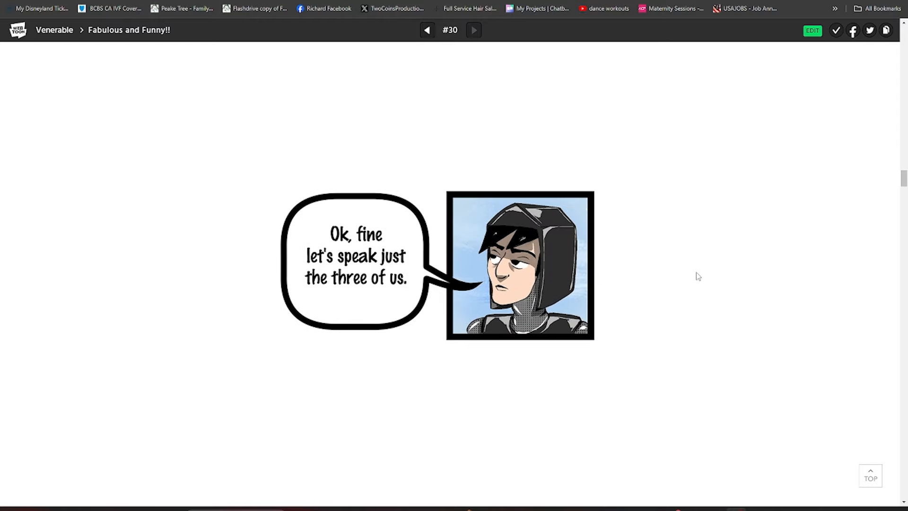
scroll(down, 3)
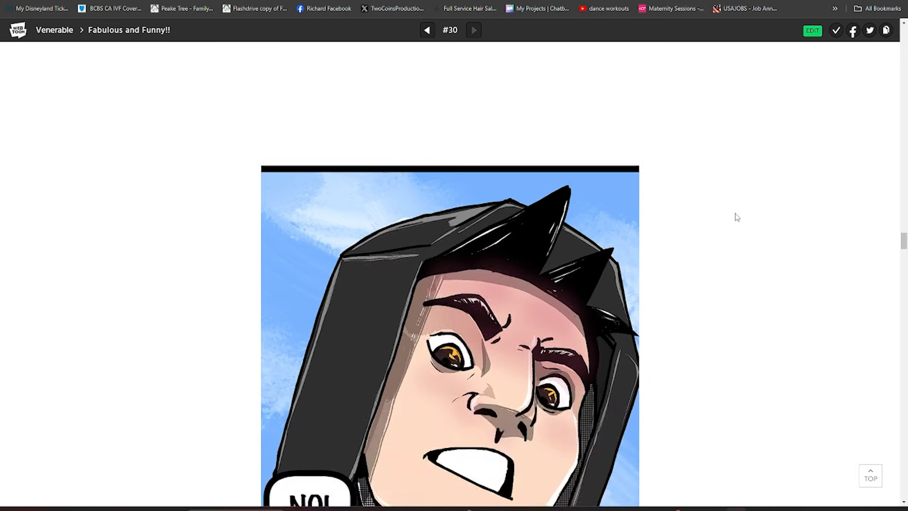
Step: Scroll episode #30 past the '... What?' panel to the 'That's Great!' panel
scroll(down, 3)
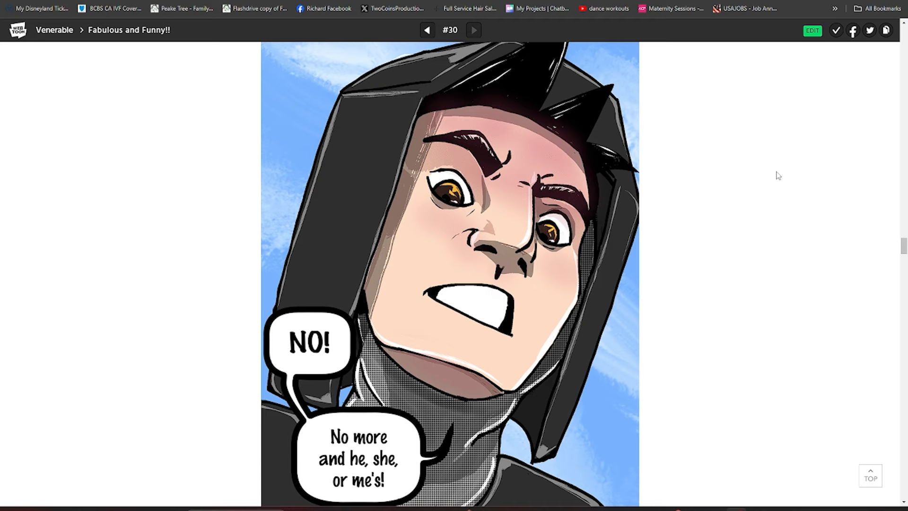
scroll(down, 3)
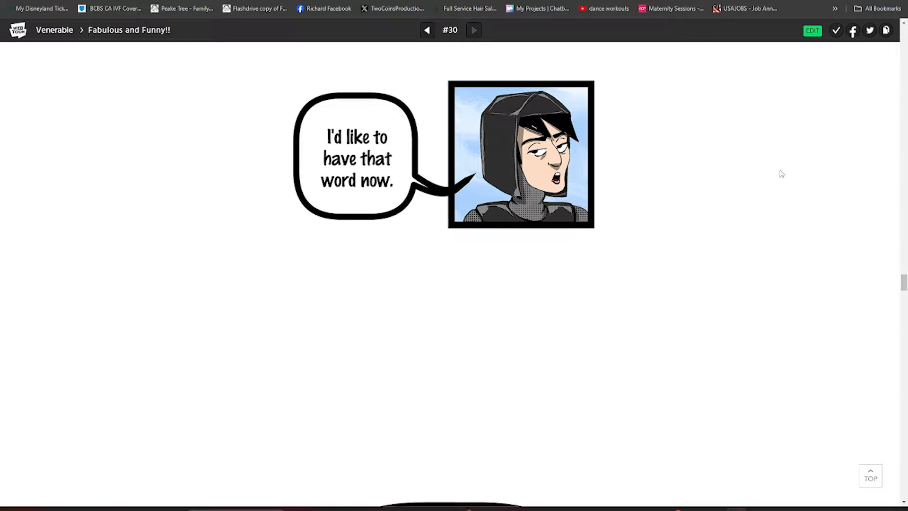
scroll(down, 3)
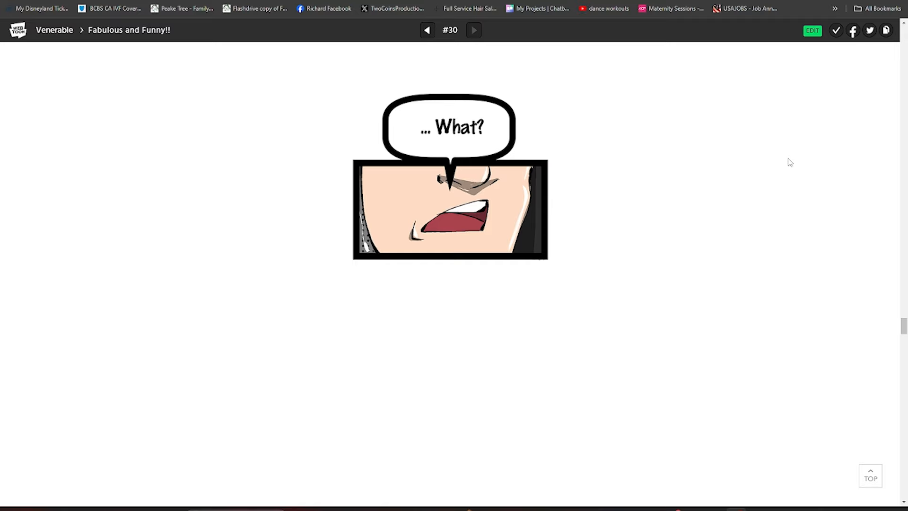
mouse_move(789, 179)
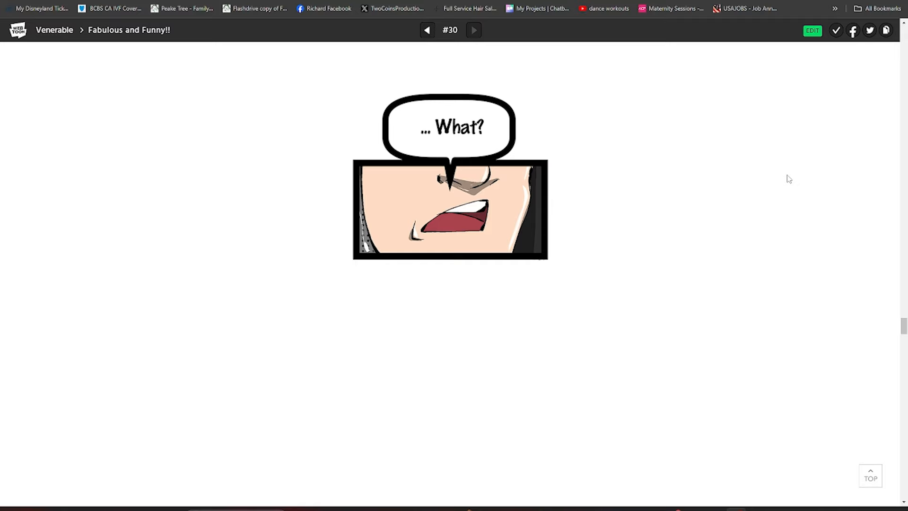
scroll(down, 3)
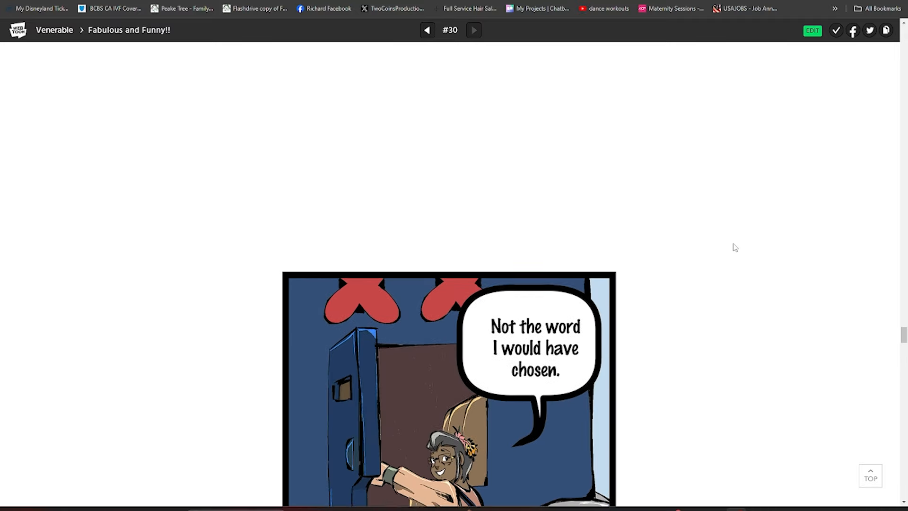
scroll(down, 3)
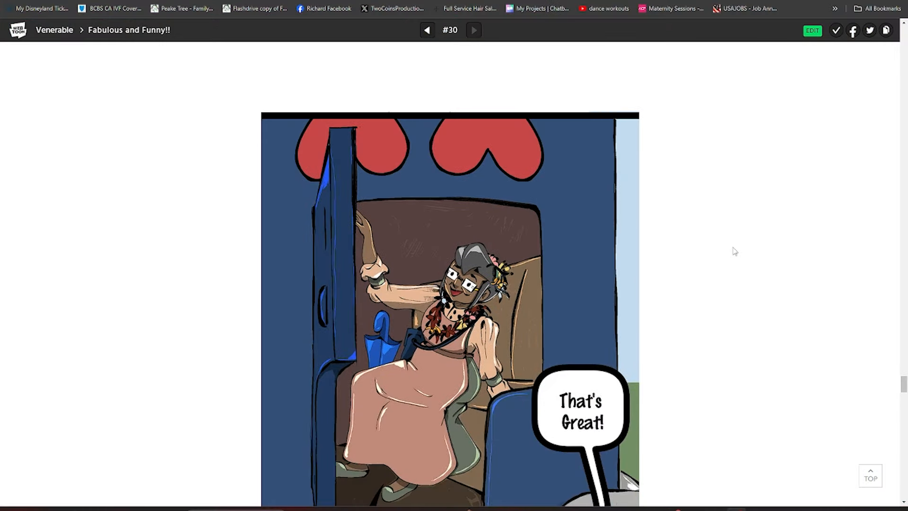
scroll(down, 3)
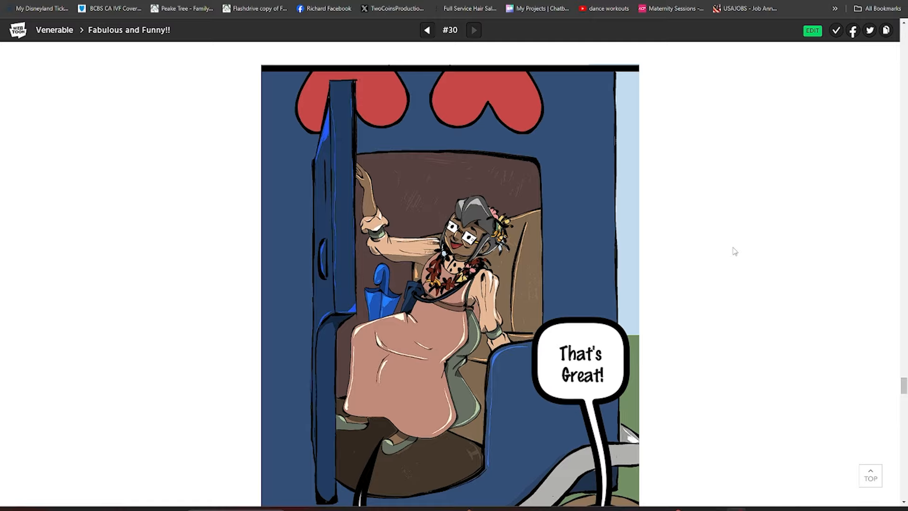
scroll(down, 3)
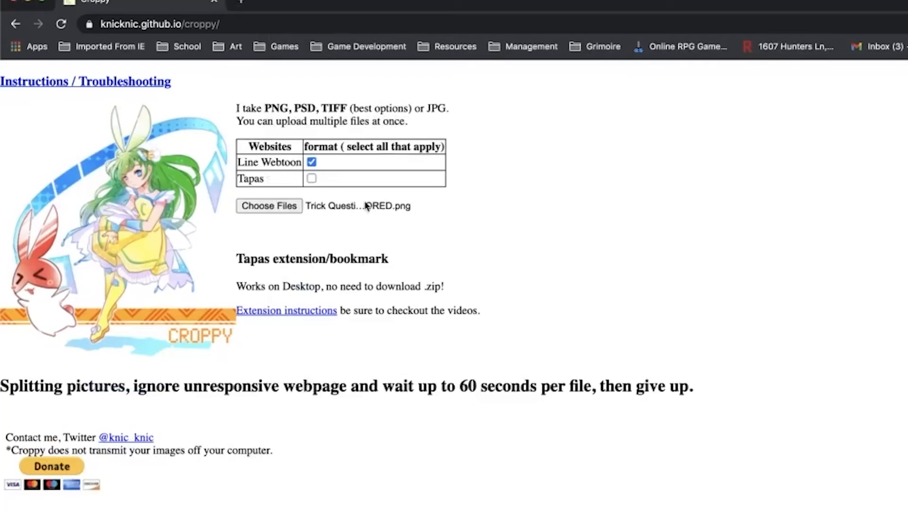
mouse_move(137, 405)
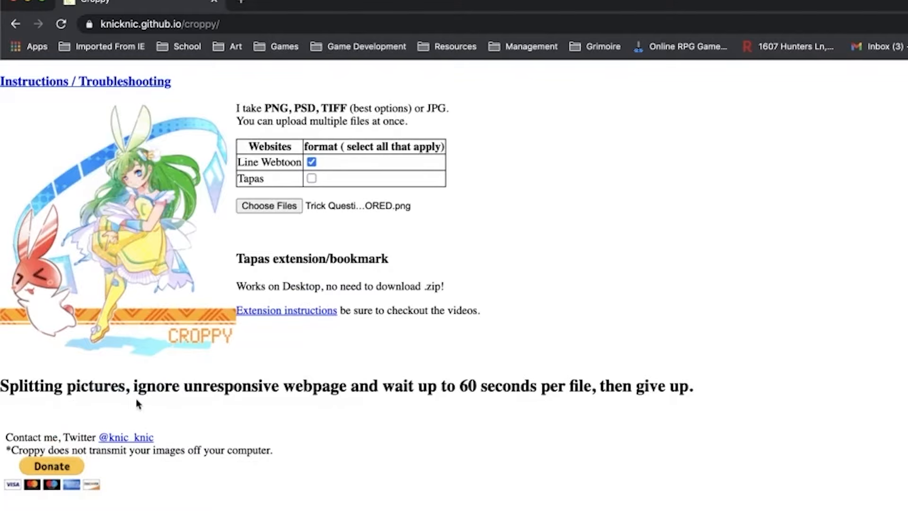